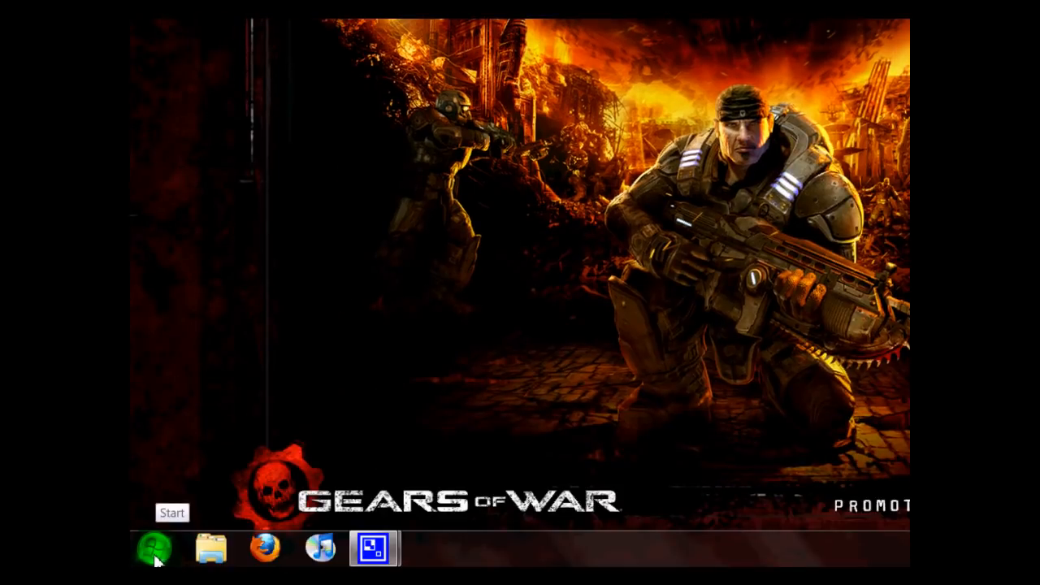
- Open Computer Management via Manage on the Start menu's Computer entry
click(153, 548)
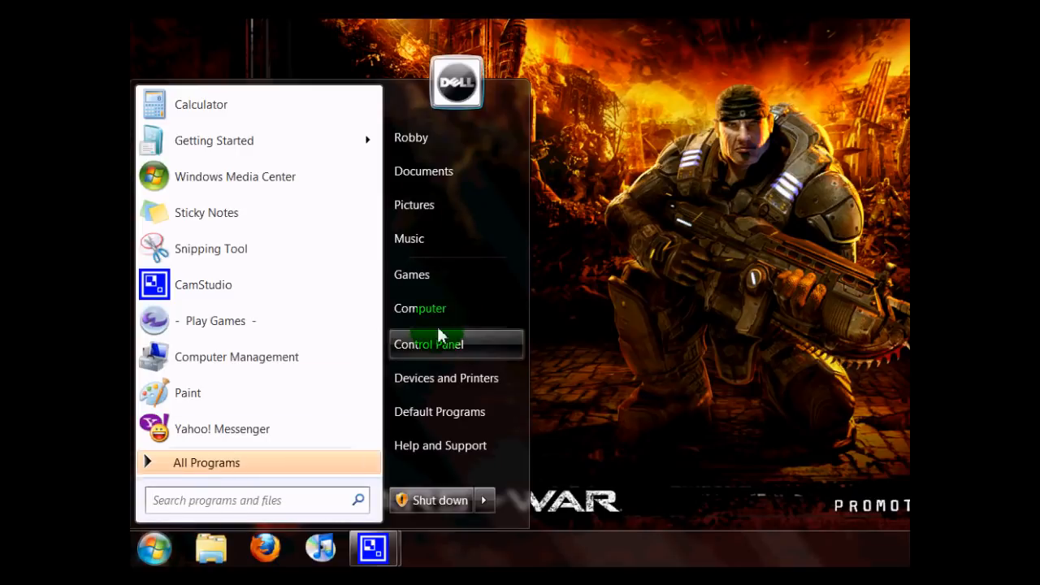
right_click(420, 308)
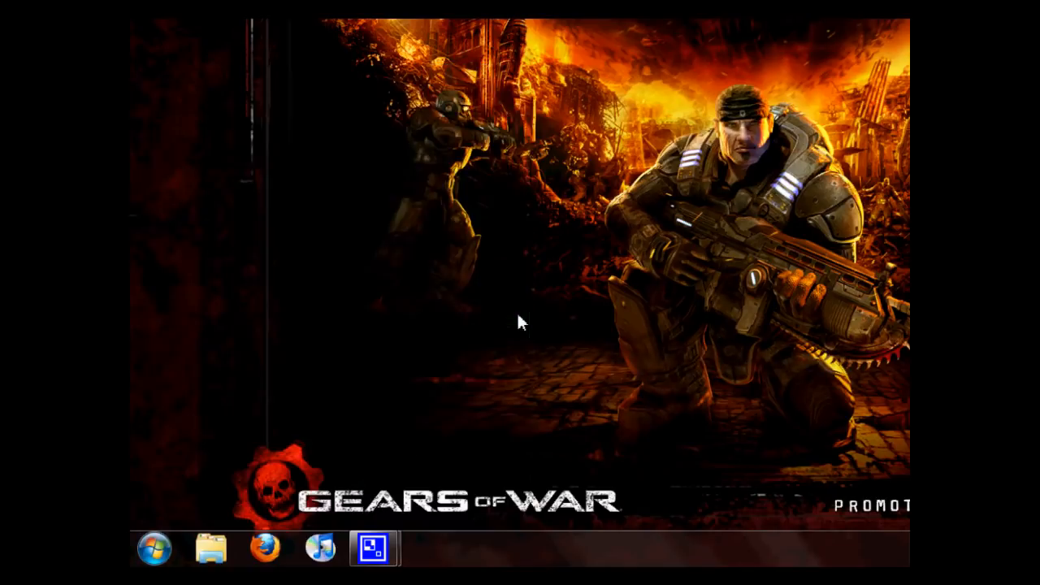
click(373, 546)
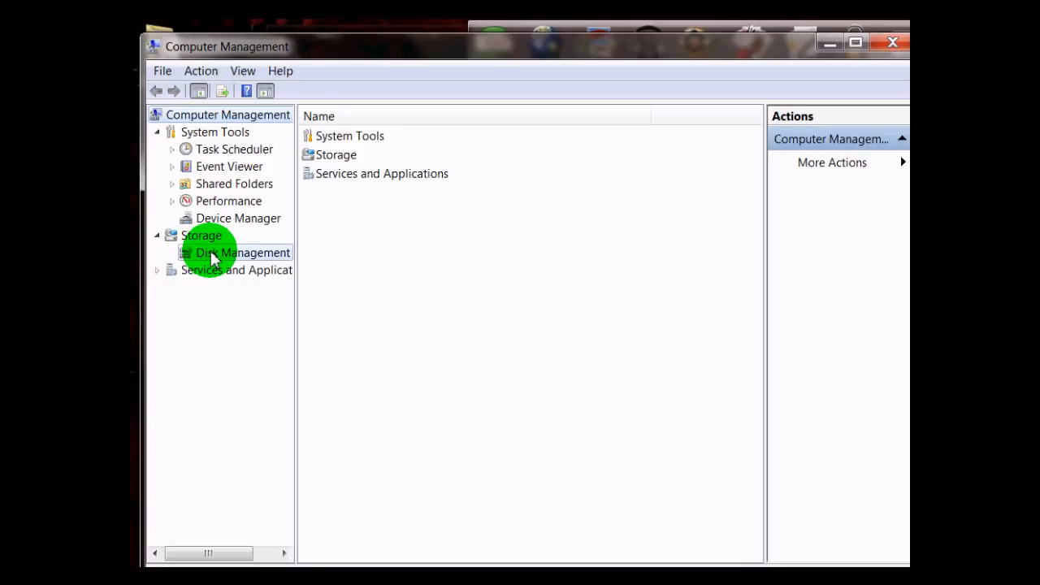
- Show Disk Management to view the OS (C:) and 50 GB YouTube (Z:) partitions
click(242, 253)
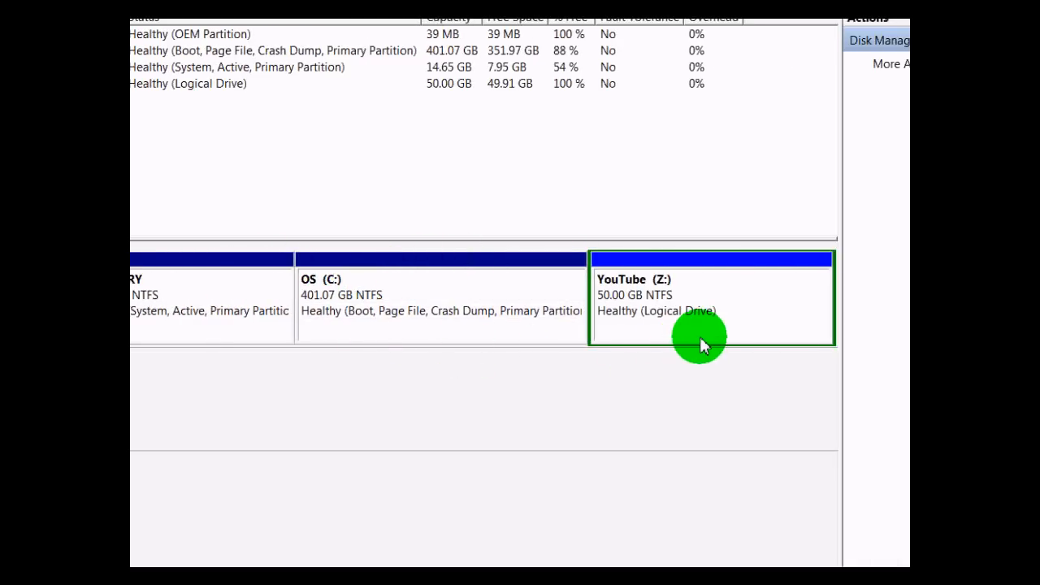
- Delete the YouTube (Z:) volume and confirm erasing its data
right_click(700, 337)
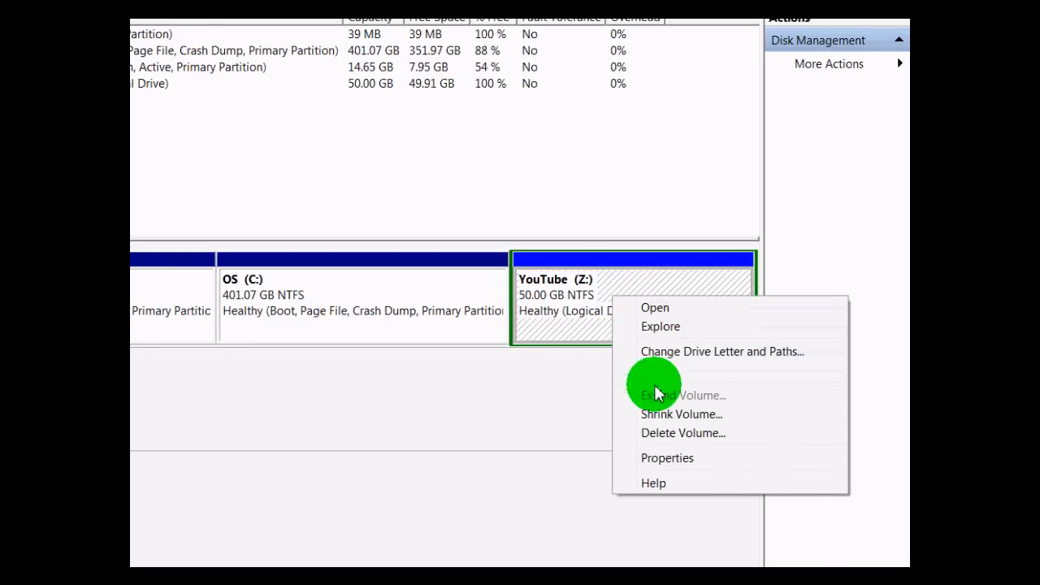
click(683, 433)
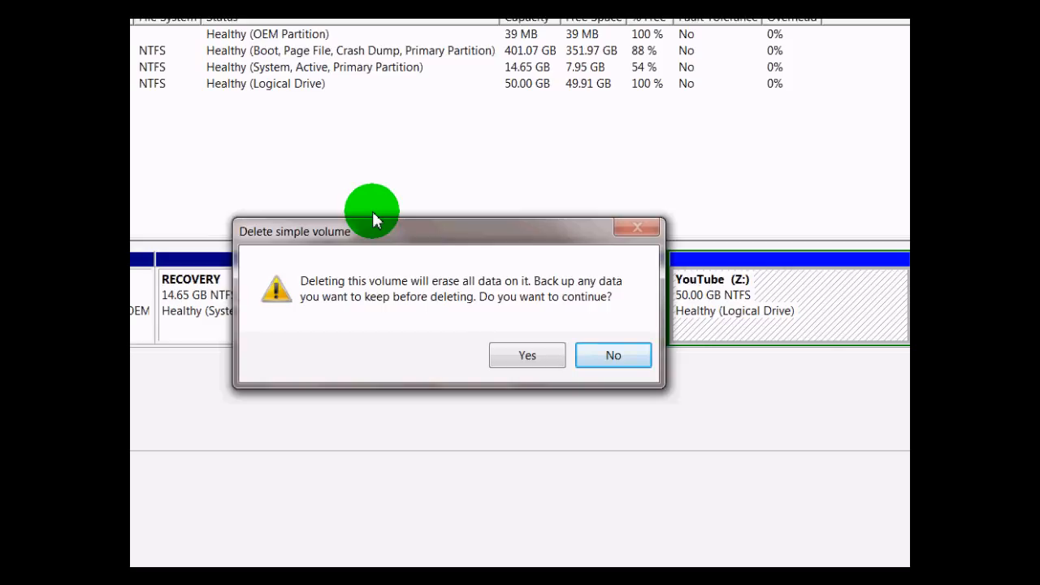
mouse_move(518, 337)
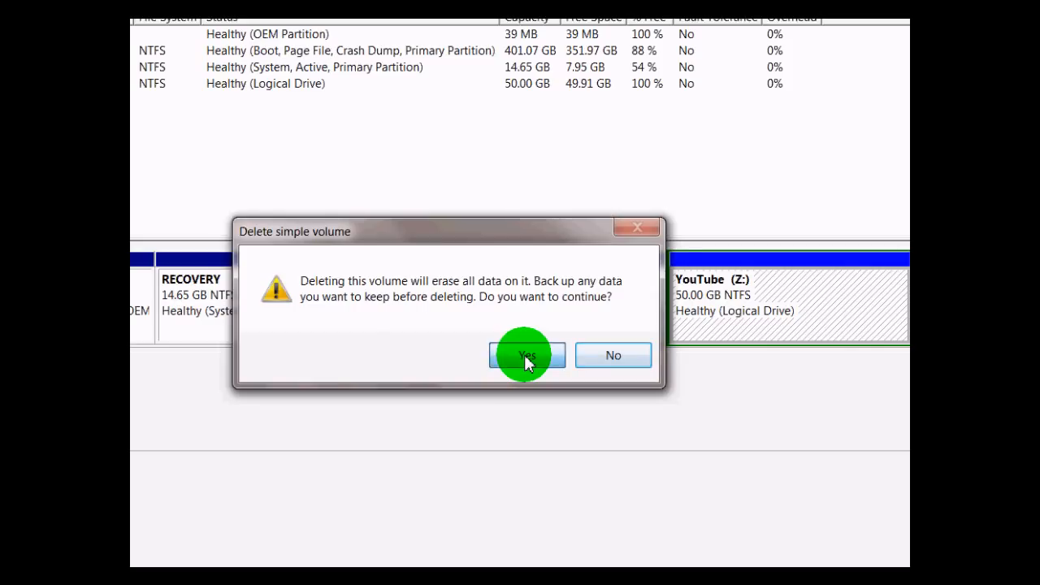
click(526, 355)
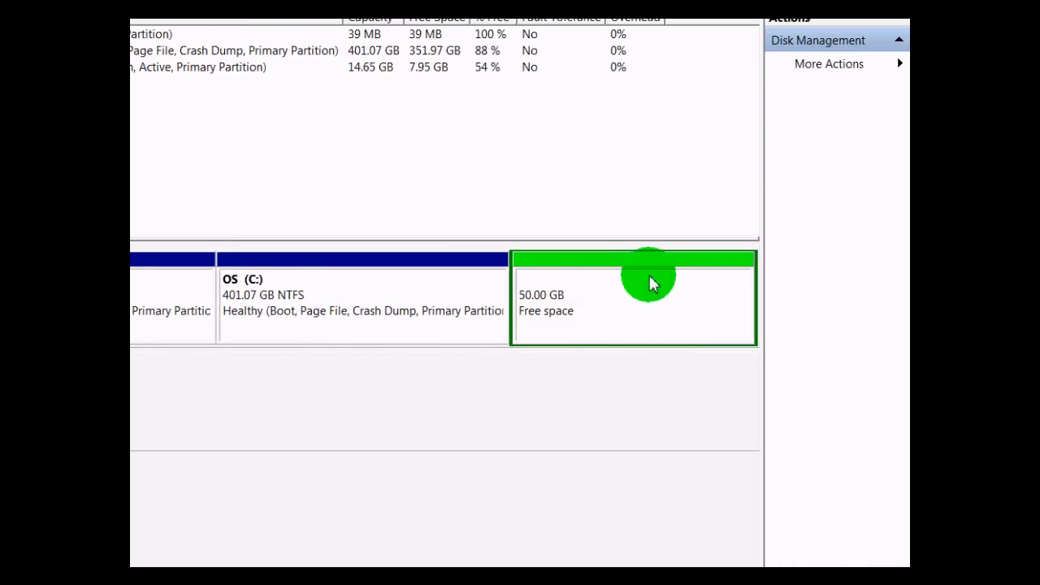
mouse_move(632, 323)
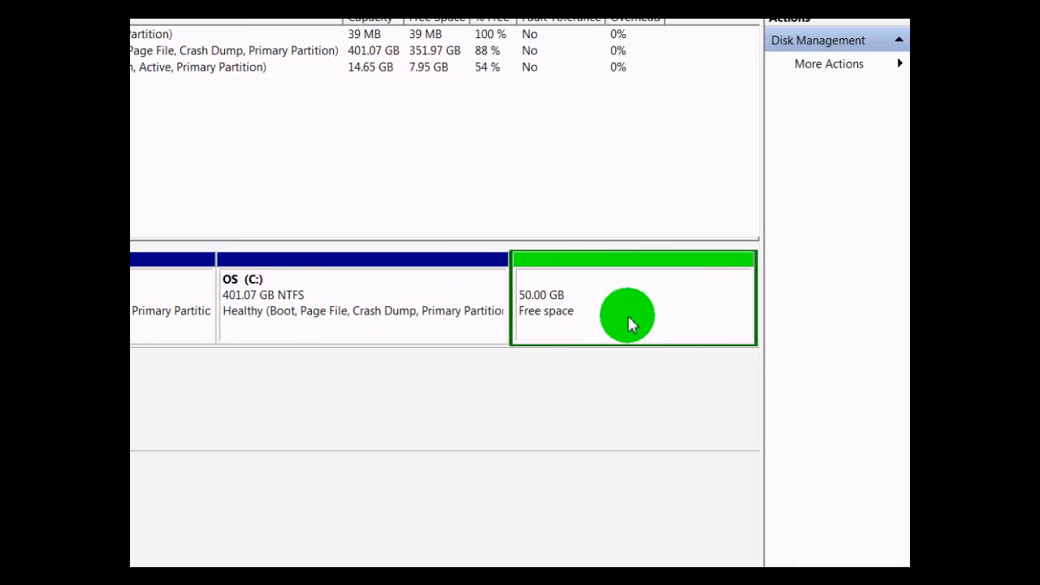
mouse_move(638, 313)
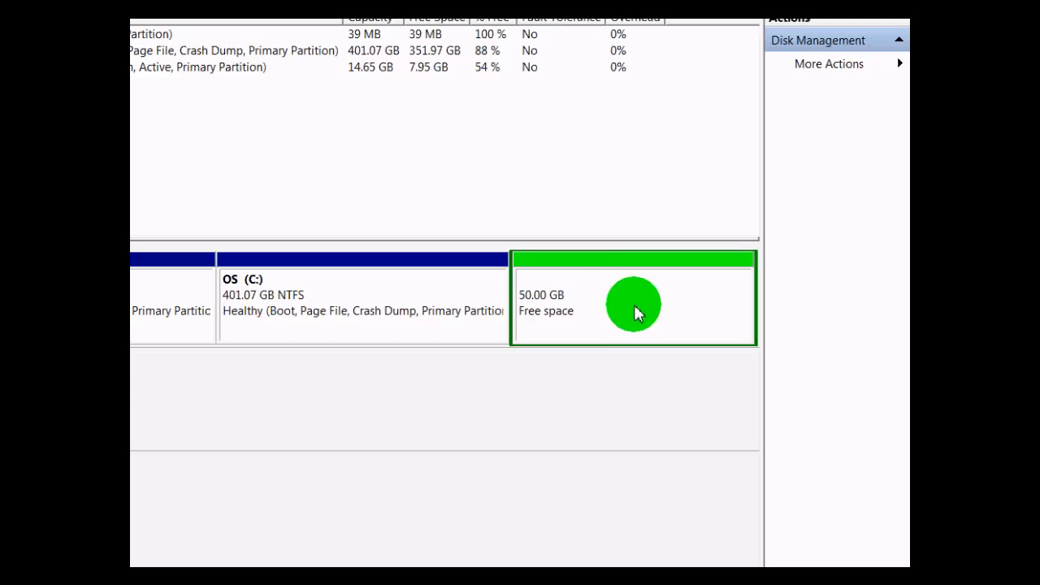
- Delete the extended partition holding the 50 GB free space, leaving it unallocated
right_click(633, 305)
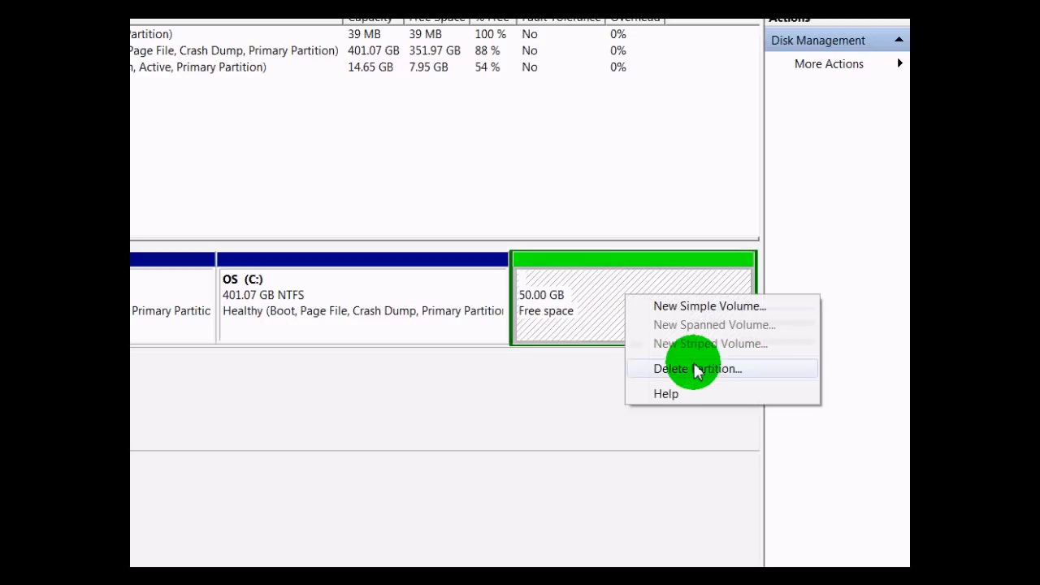
click(698, 368)
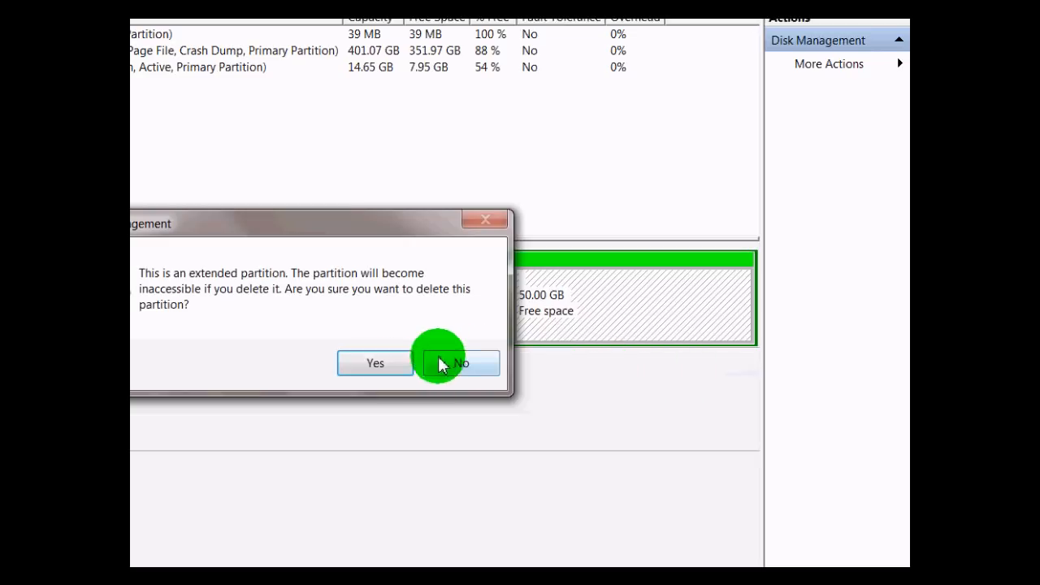
click(374, 362)
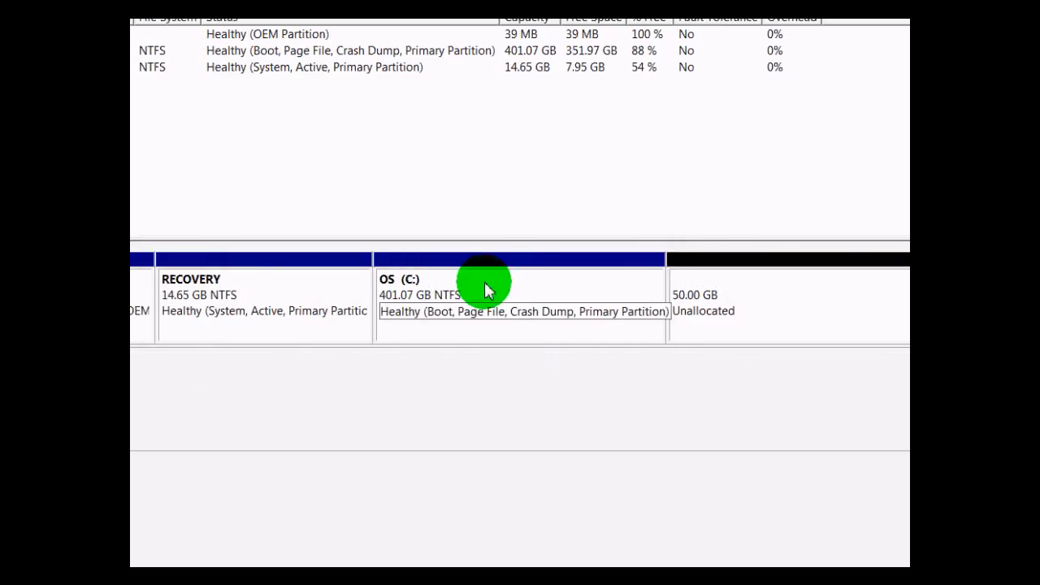
mouse_move(443, 297)
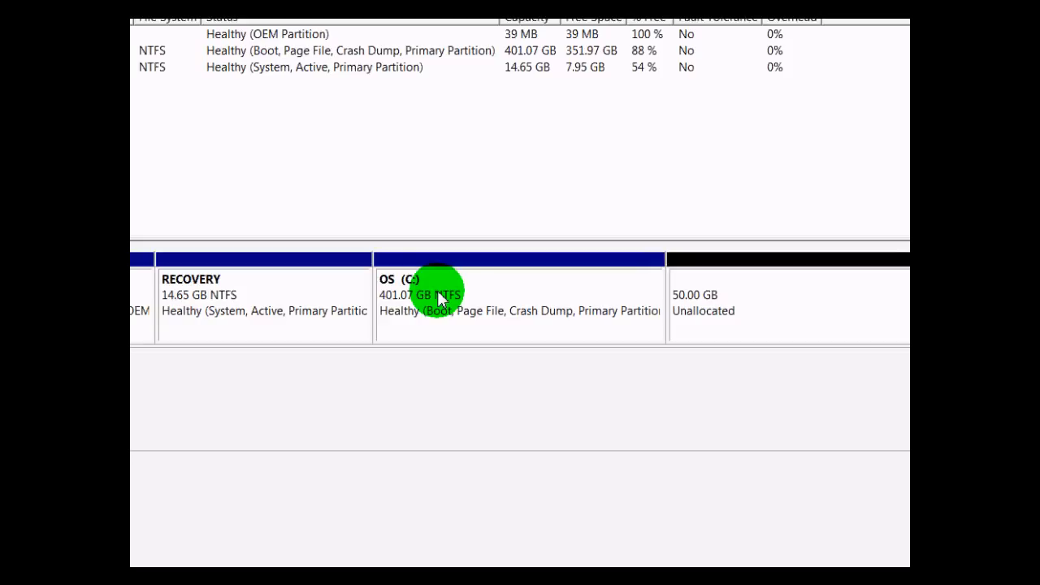
mouse_move(519, 281)
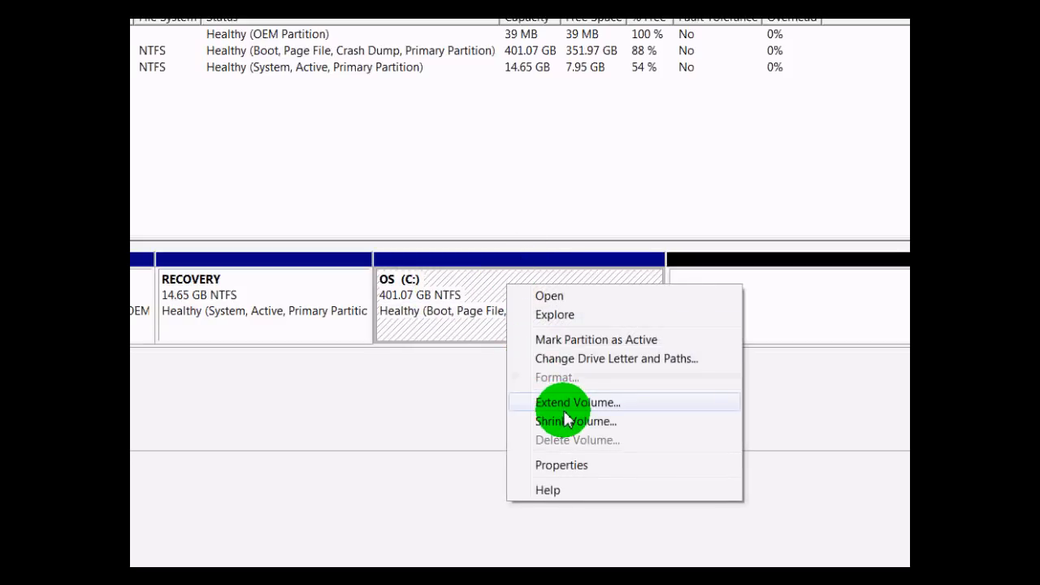
- Extend OS (C:) by all 51200 MB, bringing it to 451.07 GB
click(578, 402)
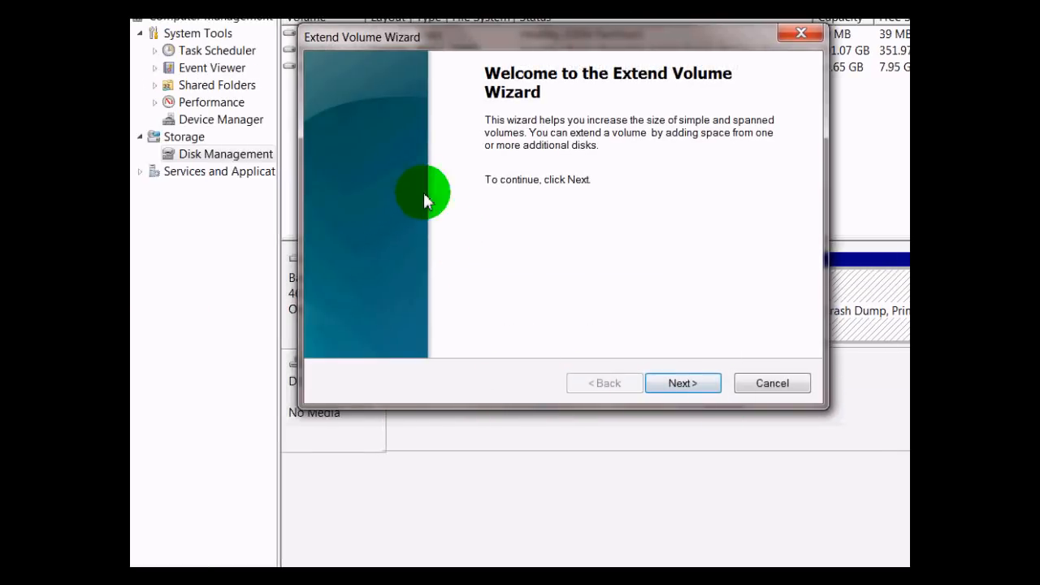
click(682, 383)
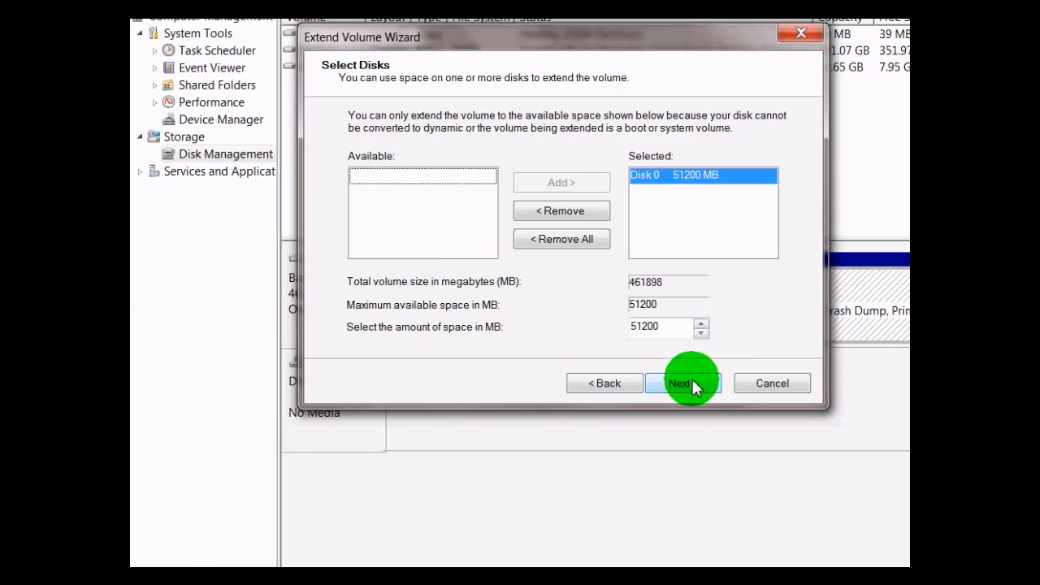
click(682, 383)
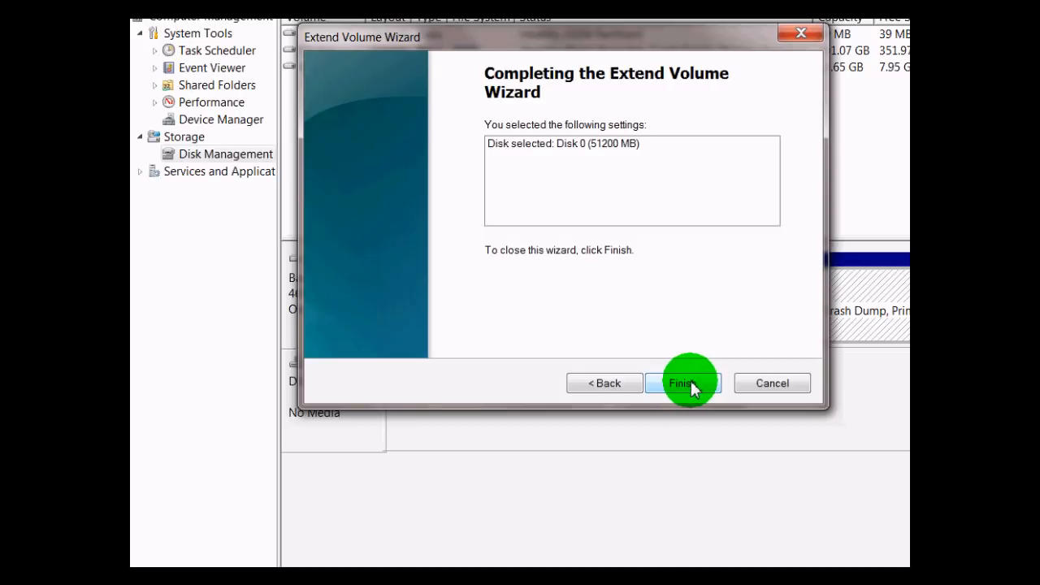
click(682, 382)
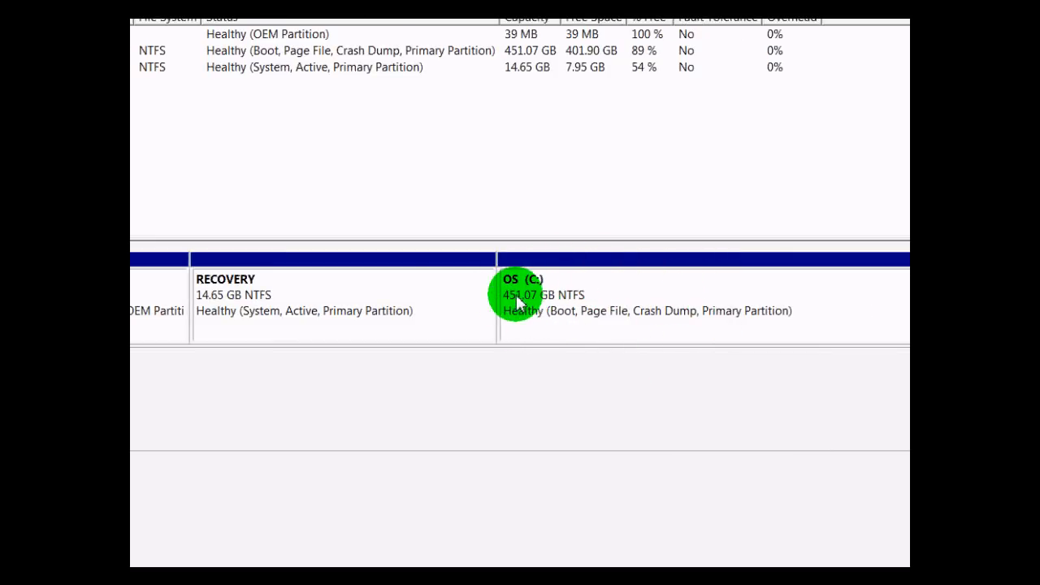
mouse_move(564, 325)
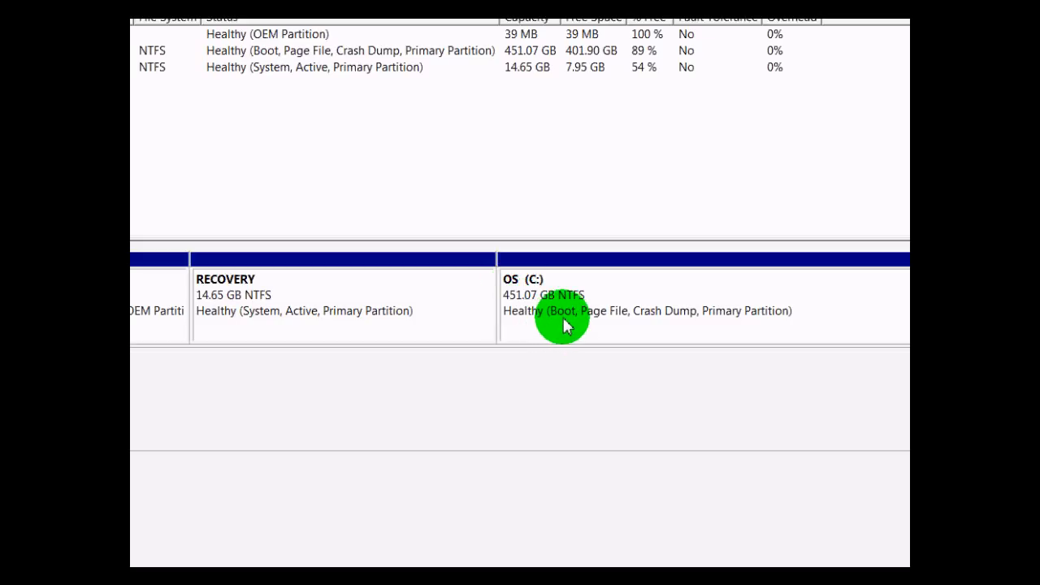
mouse_move(615, 166)
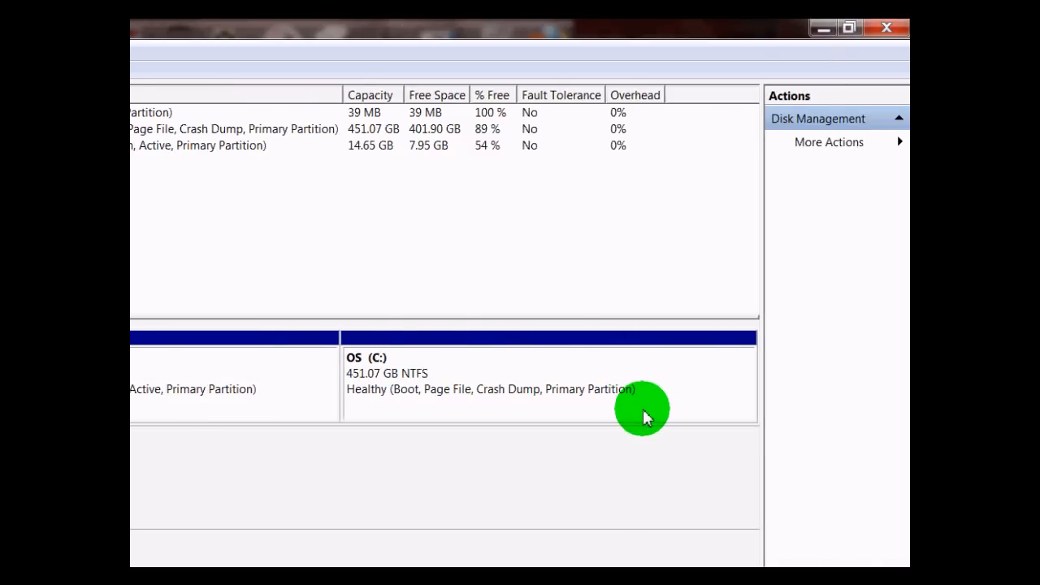
scroll(up, 3)
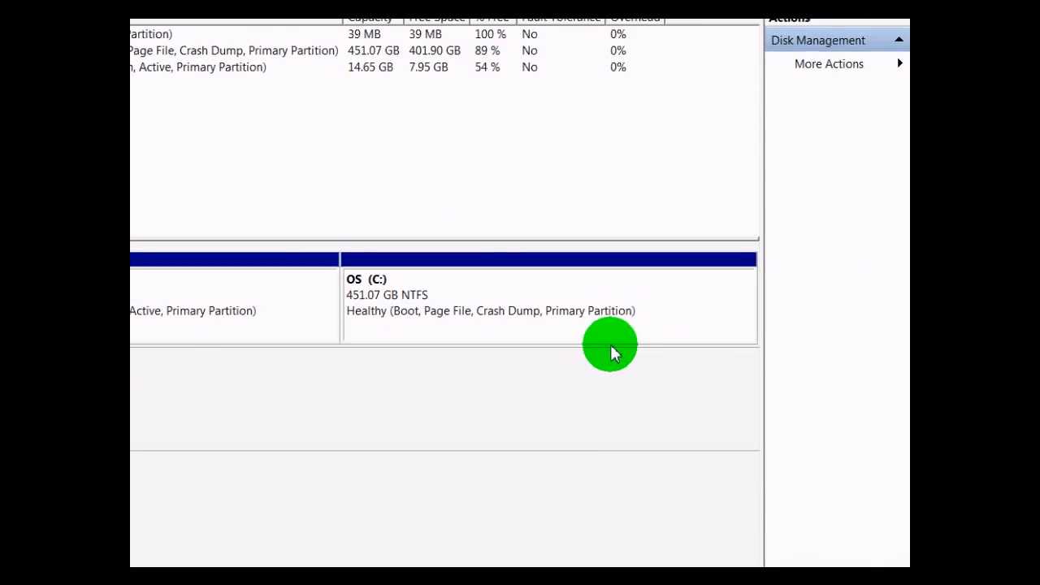